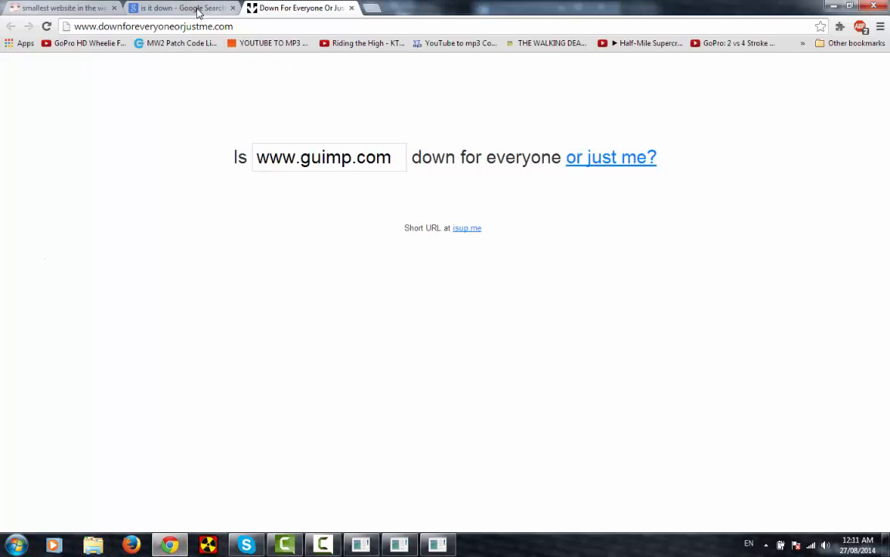
pyautogui.click(233, 8)
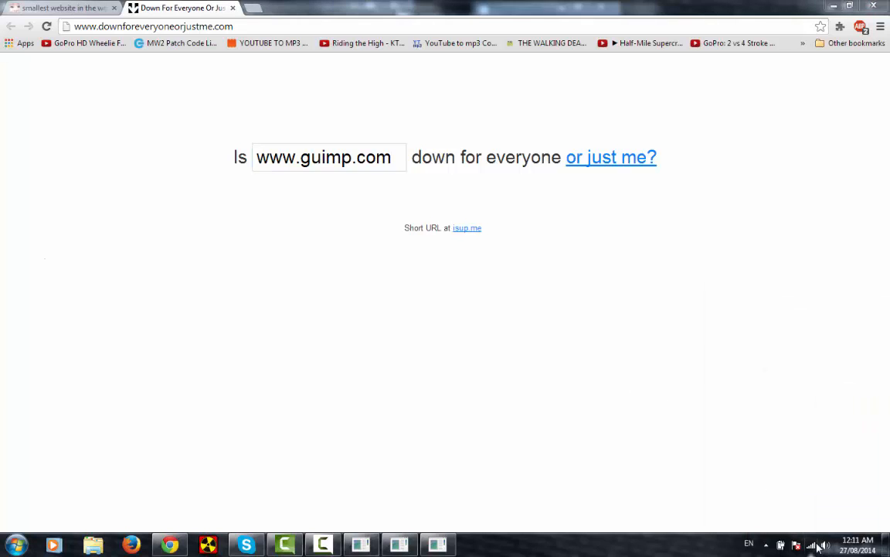
pyautogui.tripleClick(323, 157)
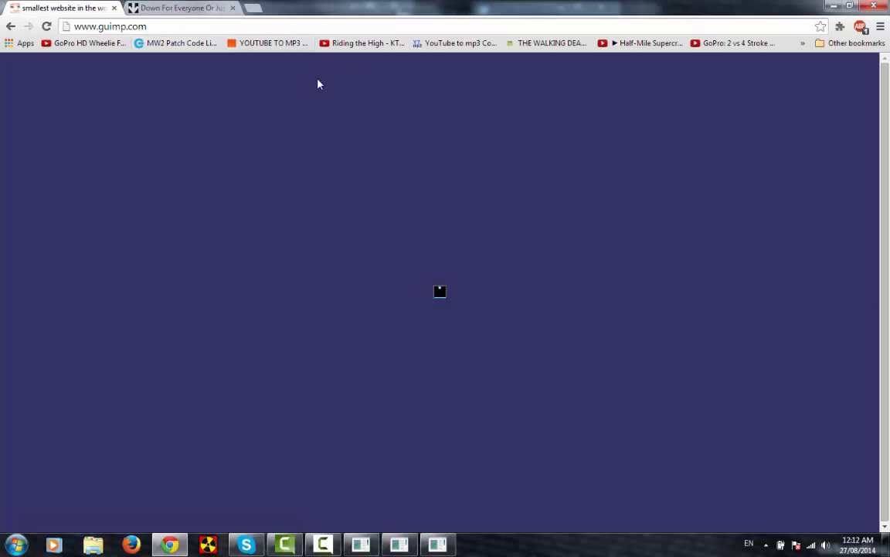
pyautogui.click(440, 291)
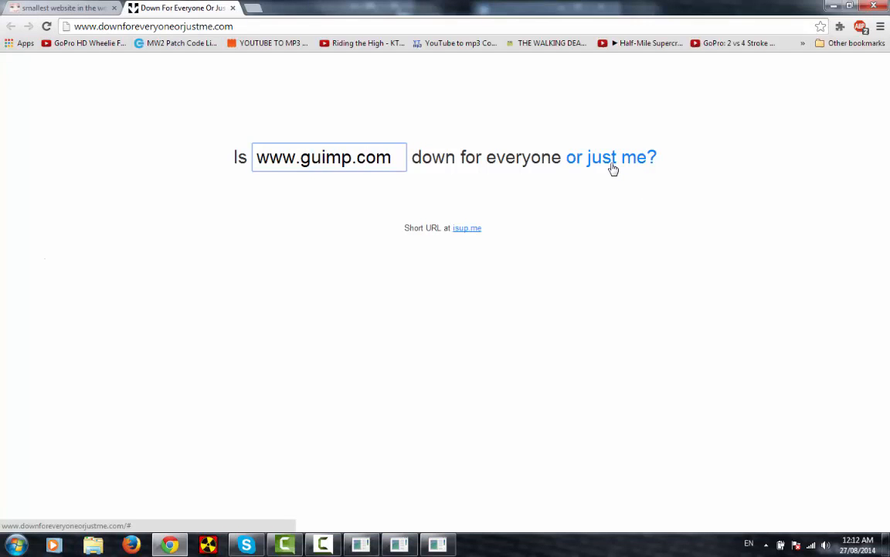
pyautogui.click(611, 157)
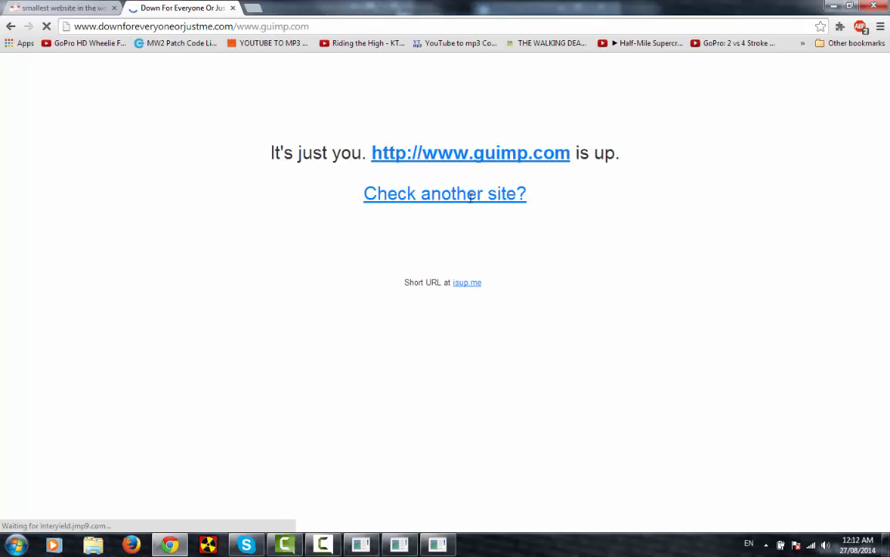
pyautogui.rightClick(328, 156)
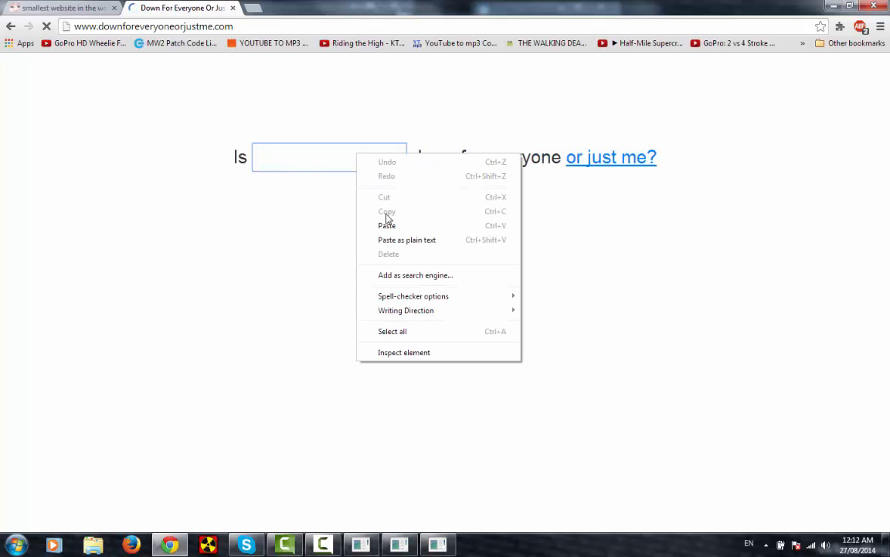
pyautogui.click(386, 225)
pyautogui.write('www.')
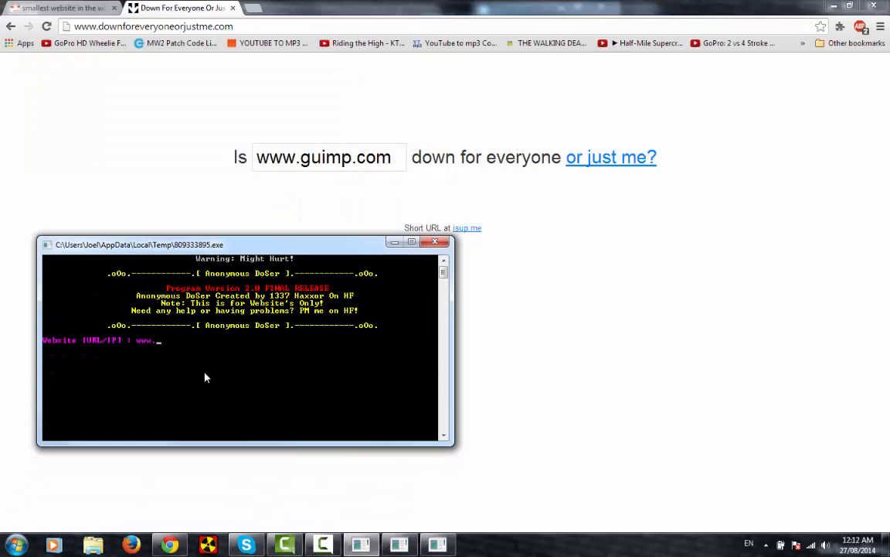
pyautogui.write('guimp.com')
pyautogui.write('40')
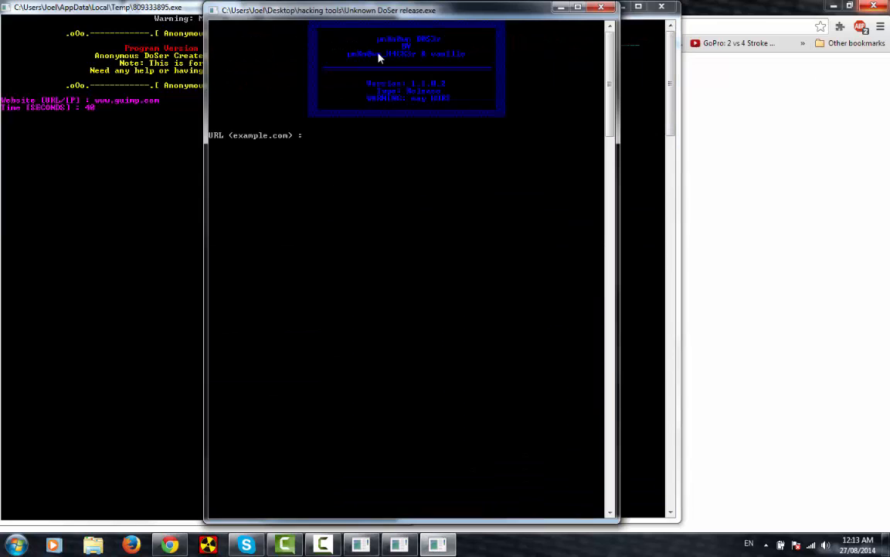
pyautogui.write('www.guimp')
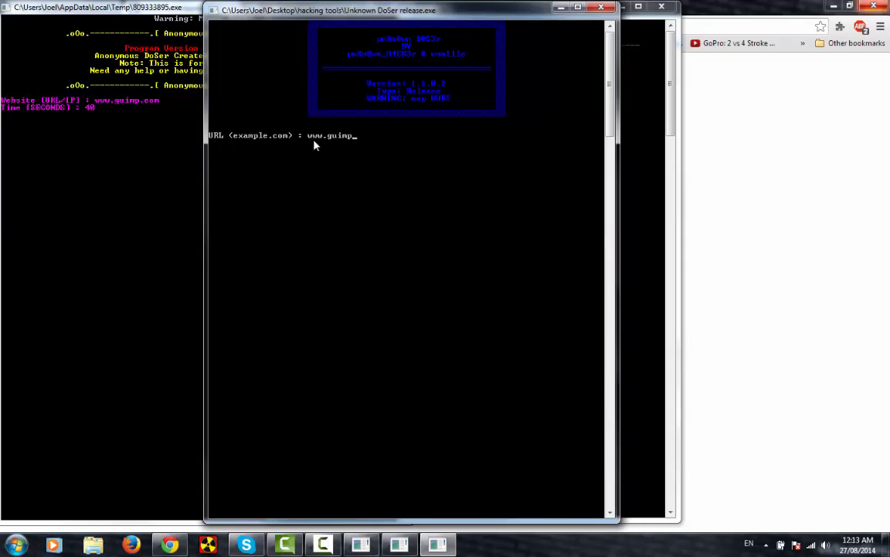
pyautogui.write('.com')
pyautogui.write('8')
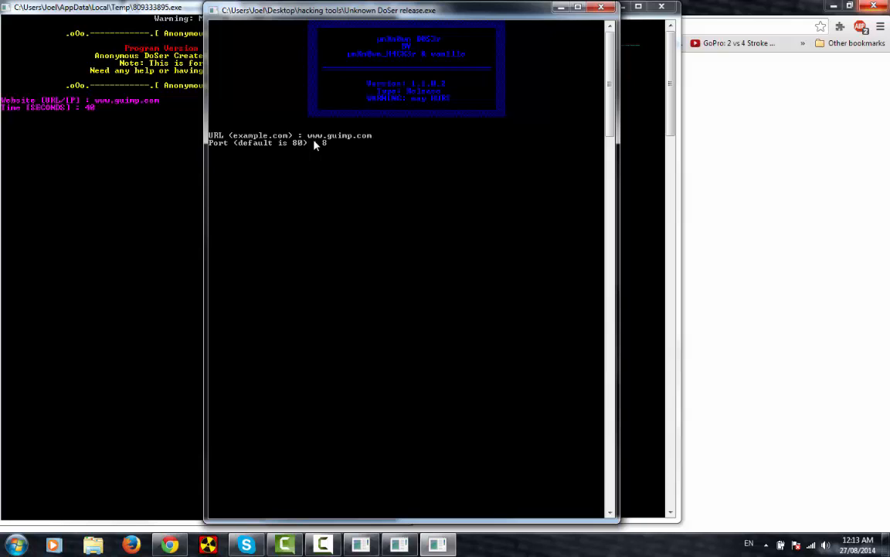
pyautogui.write('0')
pyautogui.press('Return')
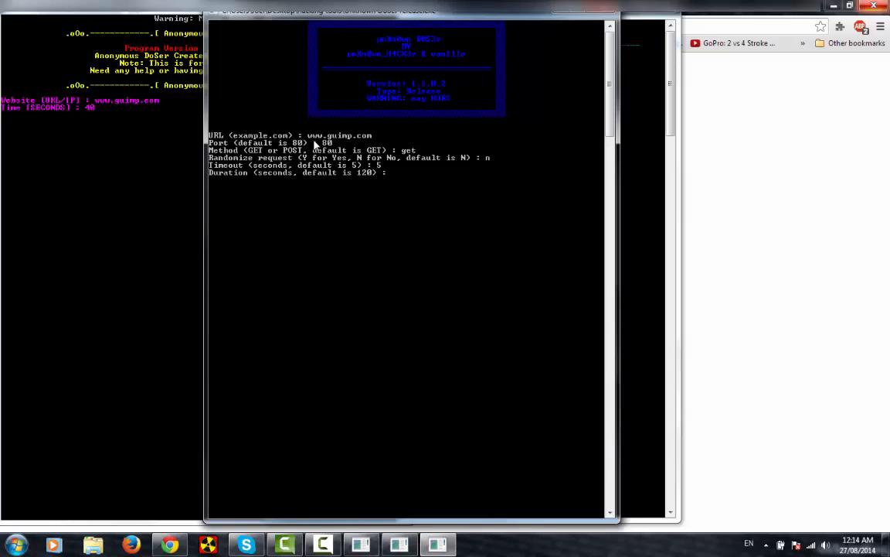
pyautogui.write('40')
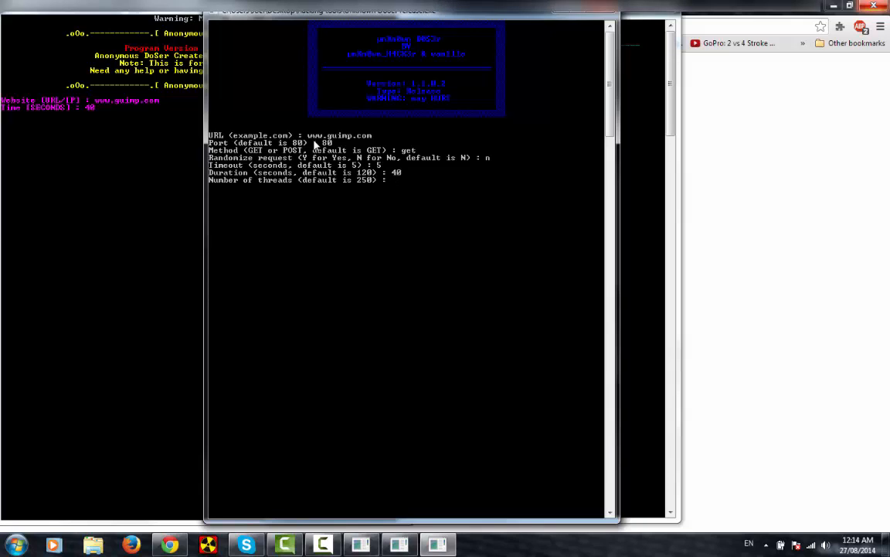
pyautogui.write('500')
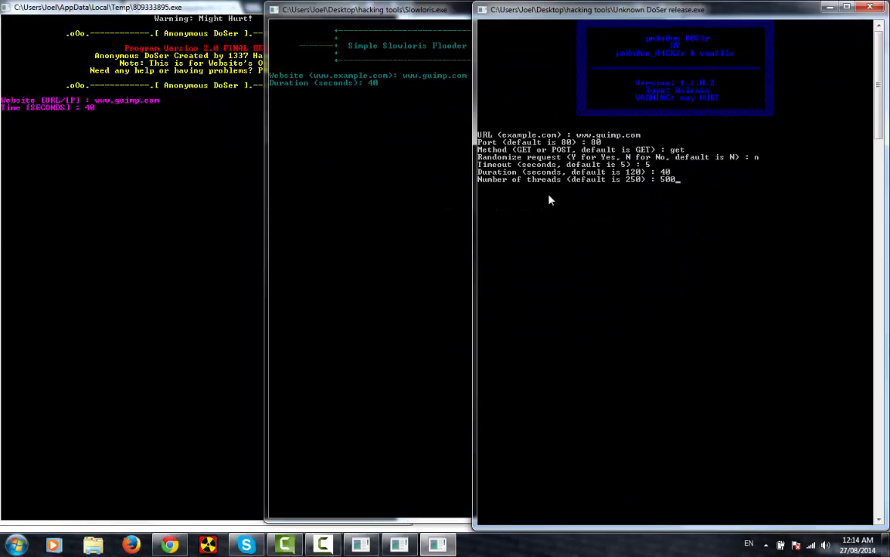
pyautogui.press('Return')
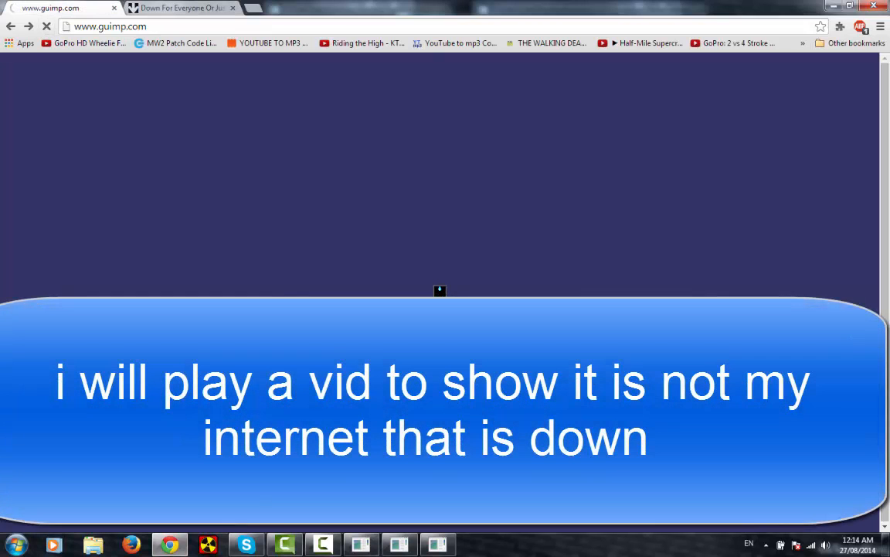
pyautogui.click(181, 8)
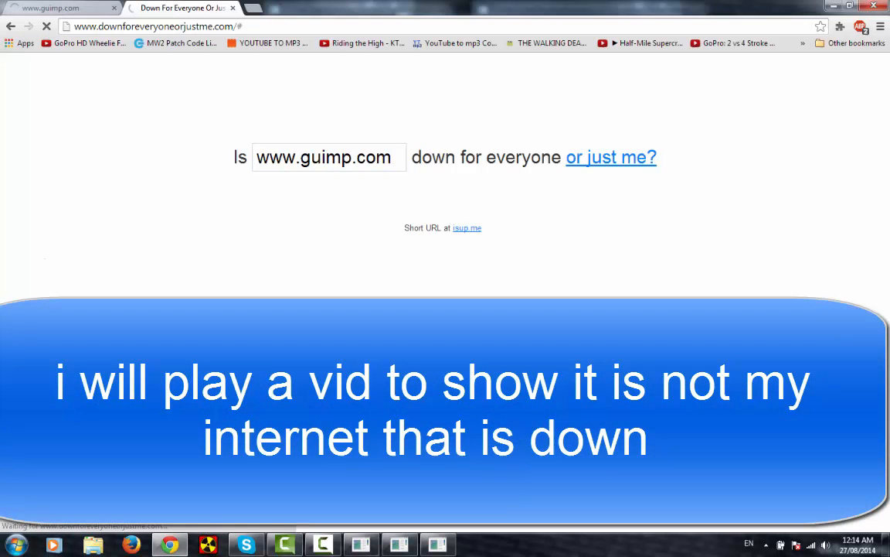
pyautogui.click(611, 156)
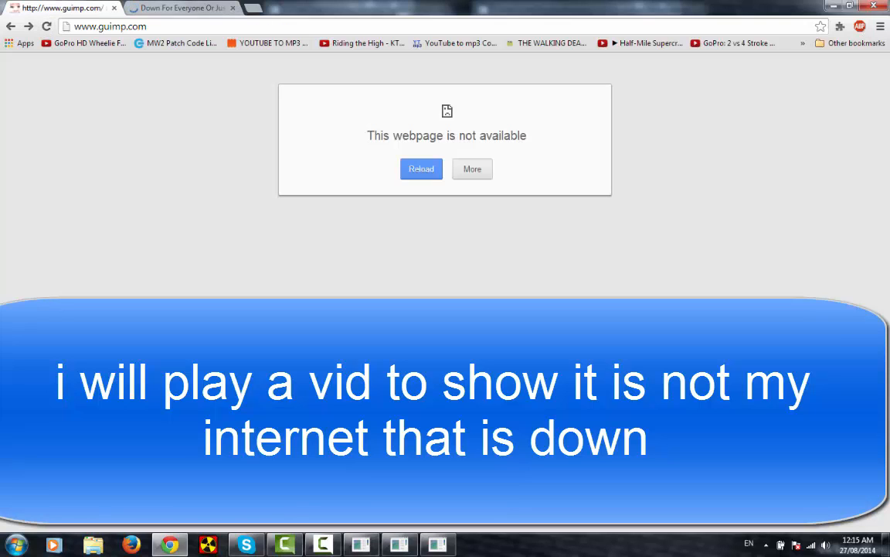
pyautogui.click(182, 8)
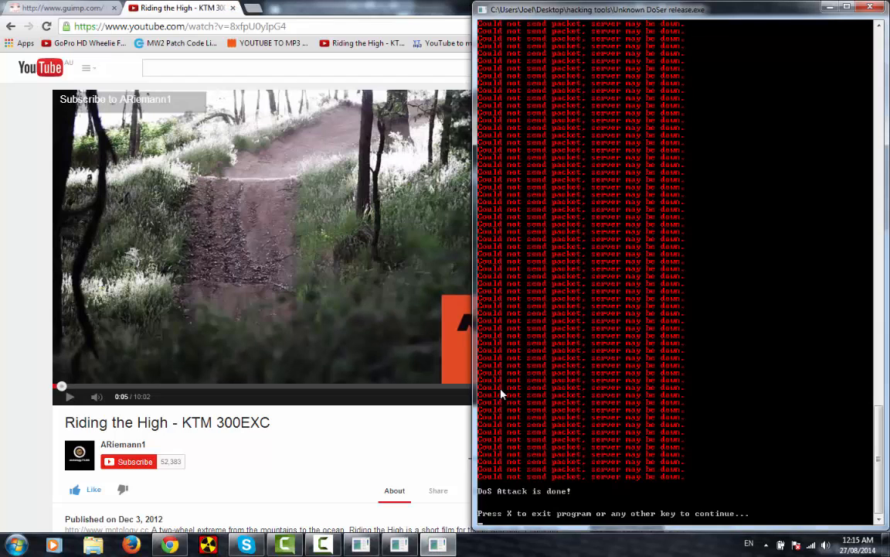
# Return from the YouTube video to the unavailable guimp.com page.
pyautogui.click(58, 8)
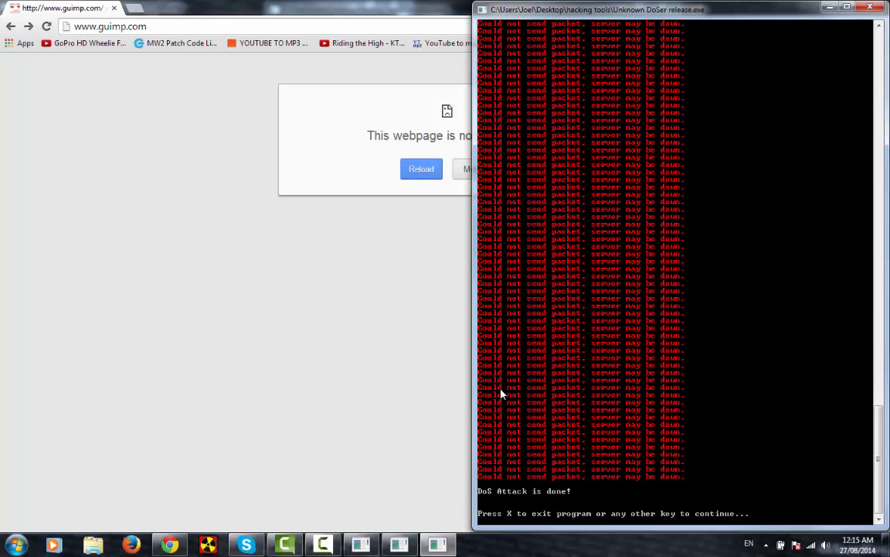